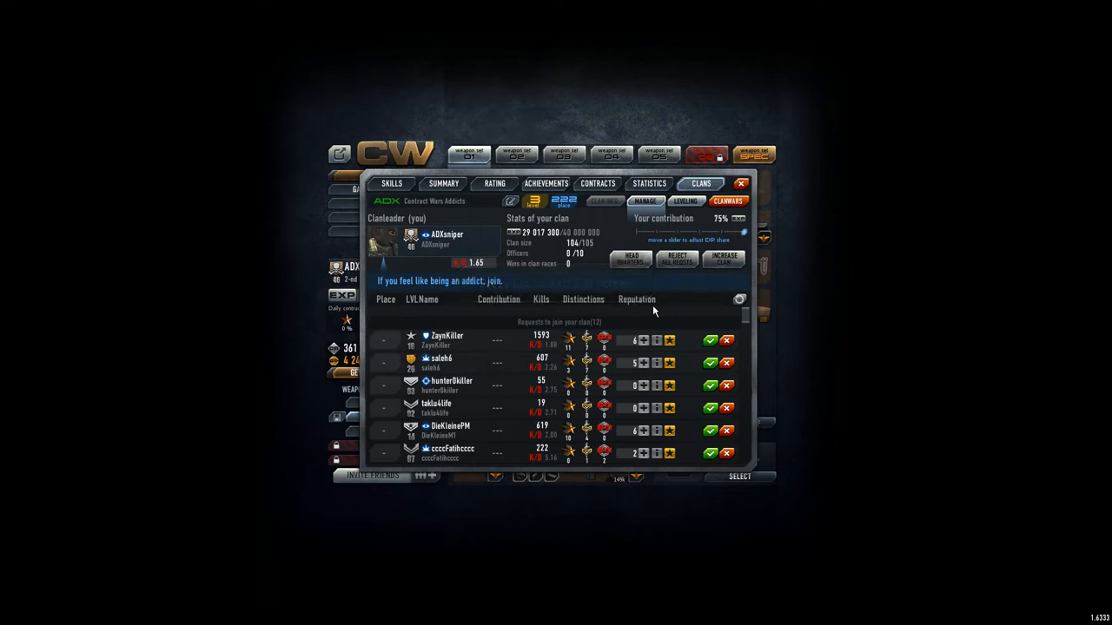
pyautogui.moveTo(749, 320)
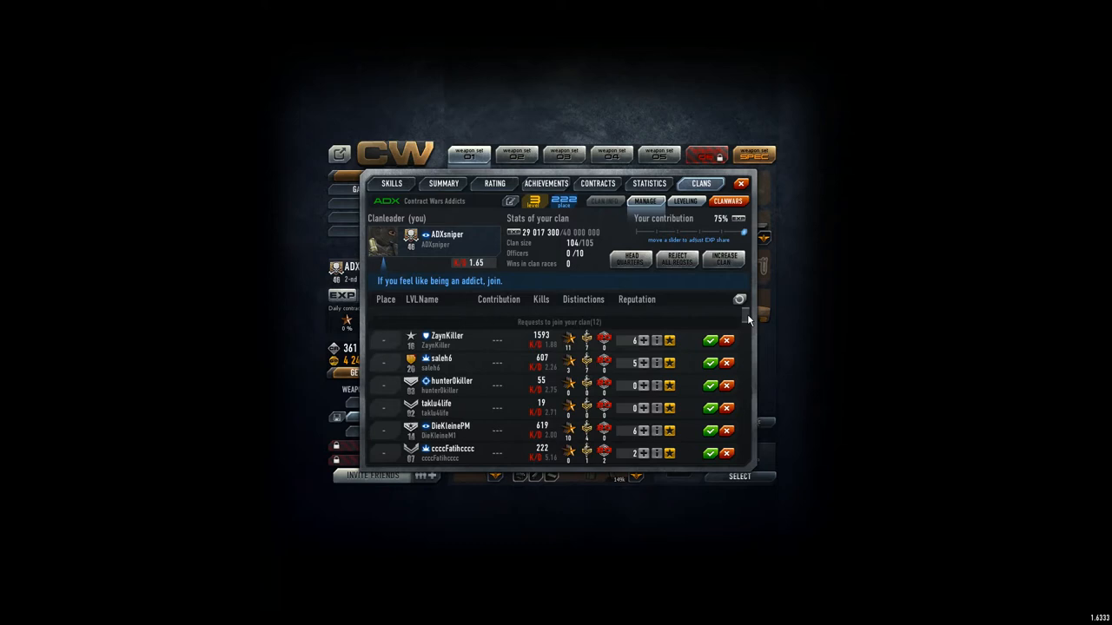
pyautogui.moveTo(568, 211)
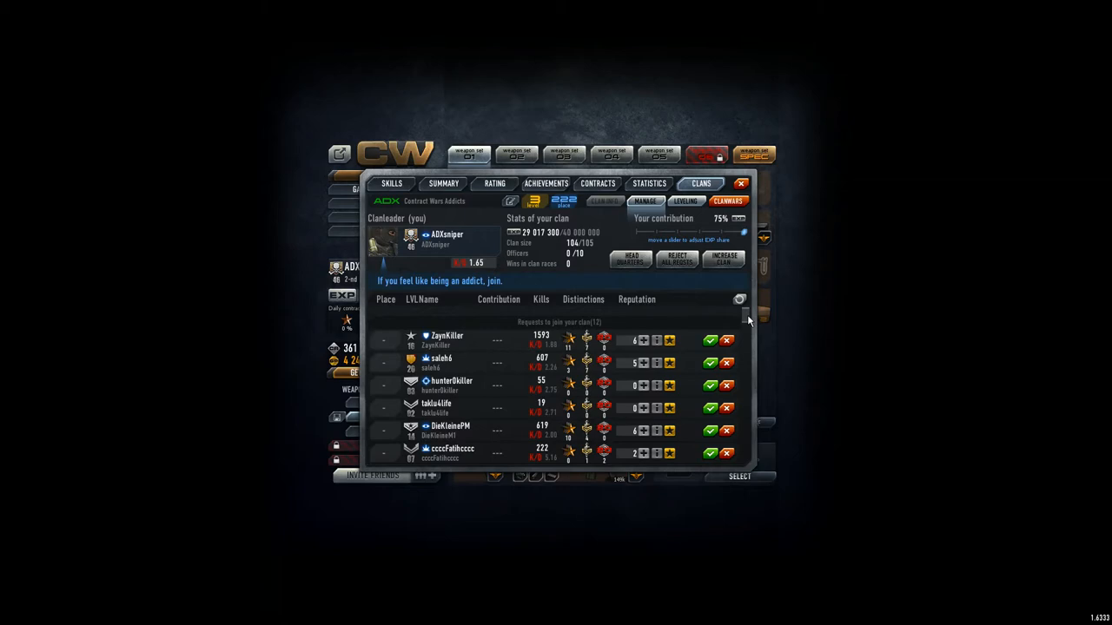
# Step: Scroll the clan member list down to the last entries around place 106
pyautogui.scroll(-3)
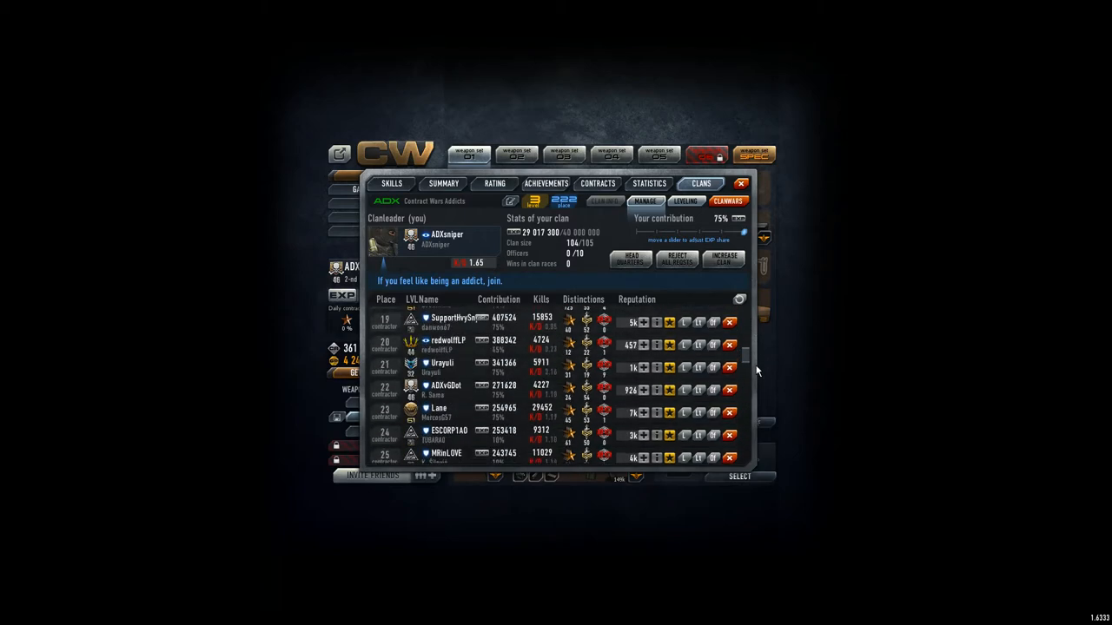
pyautogui.scroll(-3)
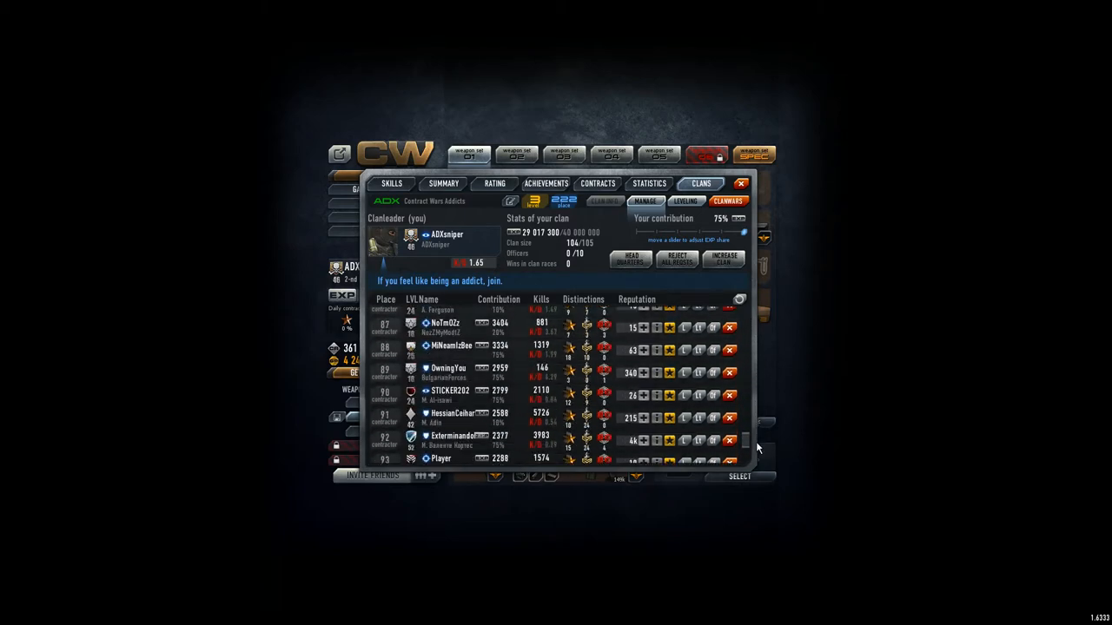
pyautogui.scroll(-3)
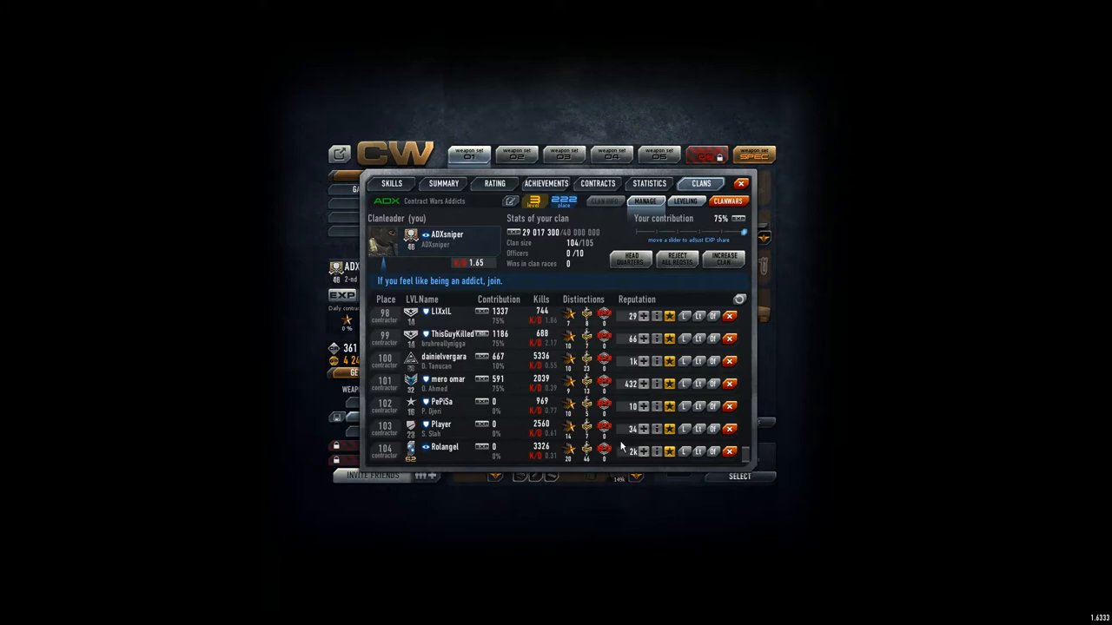
pyautogui.moveTo(495, 444)
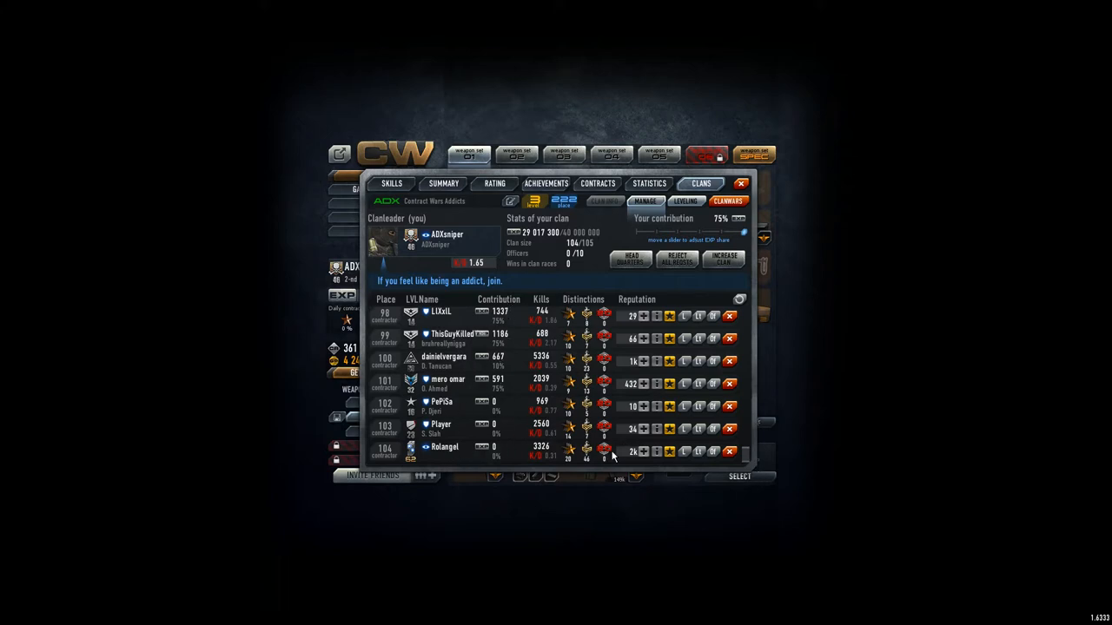
pyautogui.click(729, 452)
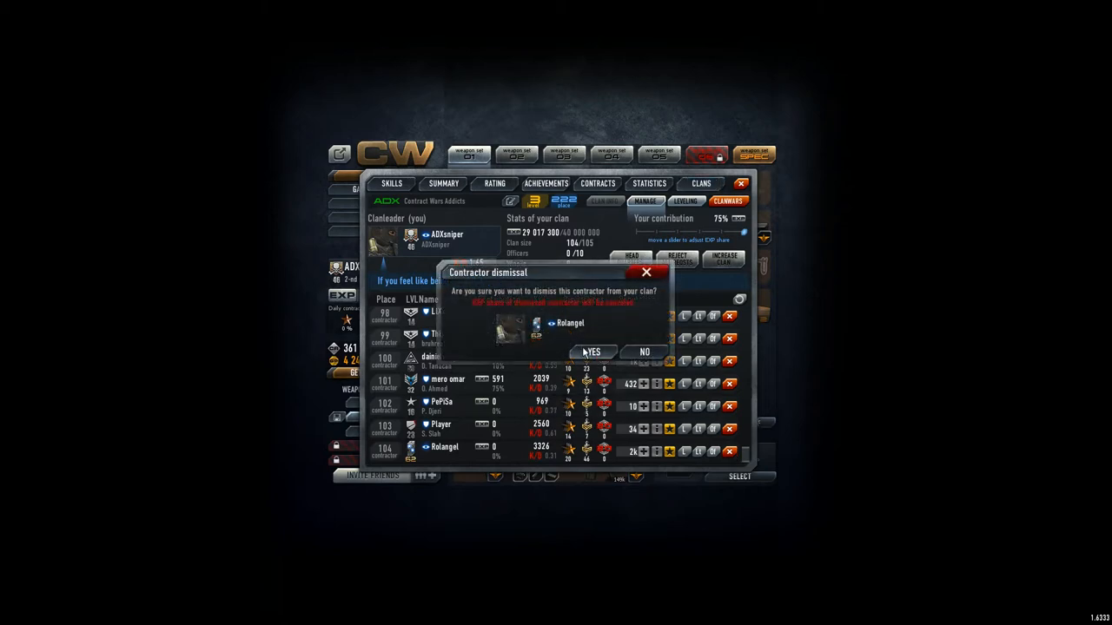
pyautogui.click(591, 351)
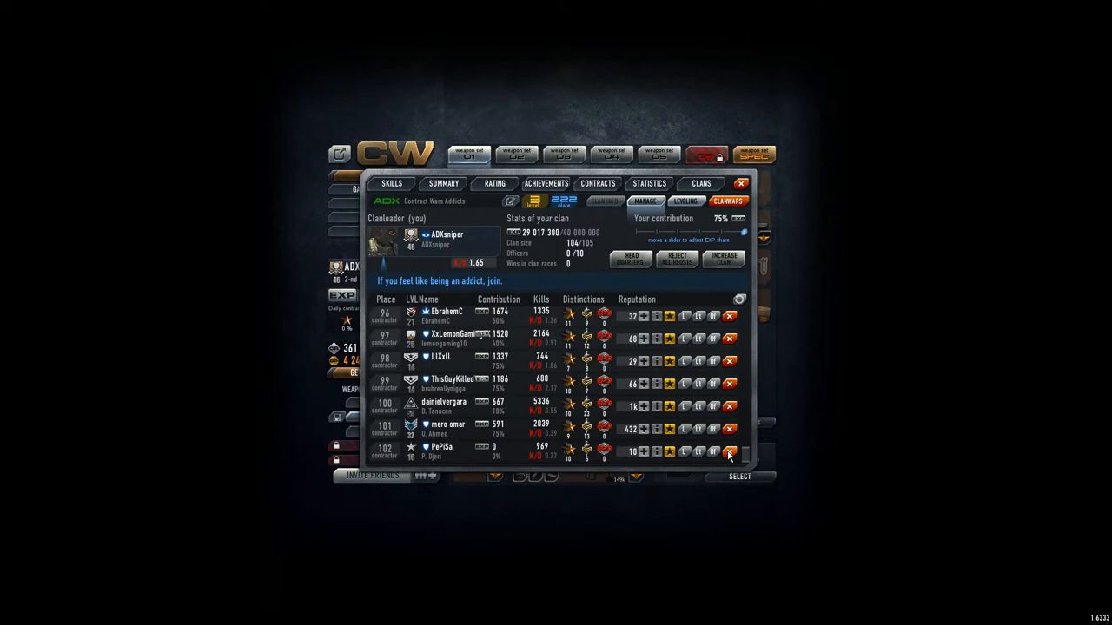
pyautogui.click(729, 452)
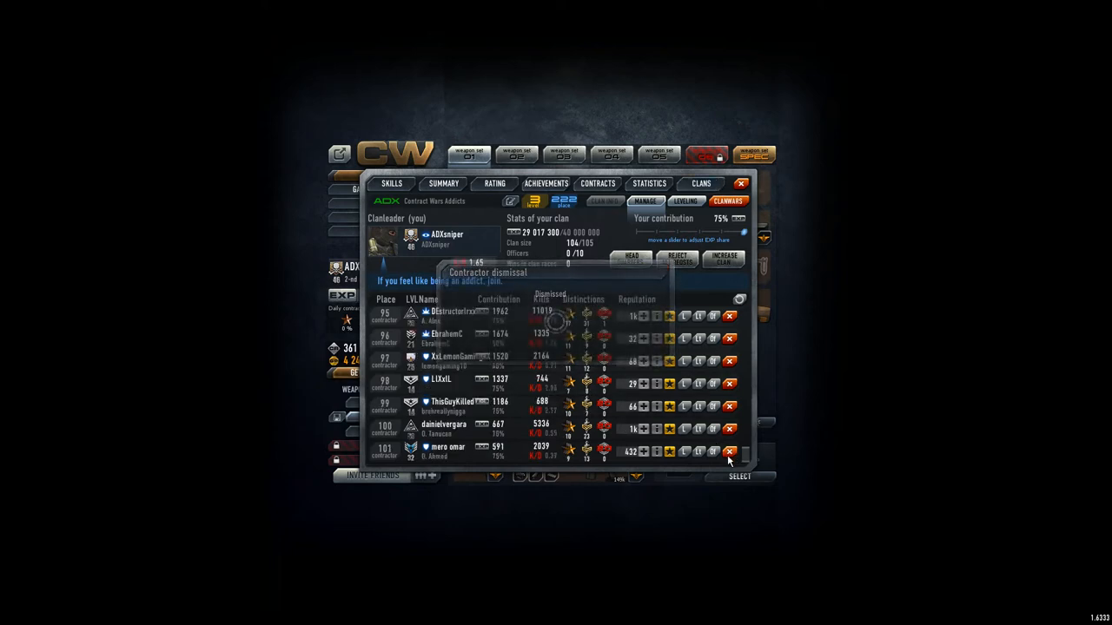
pyautogui.click(729, 451)
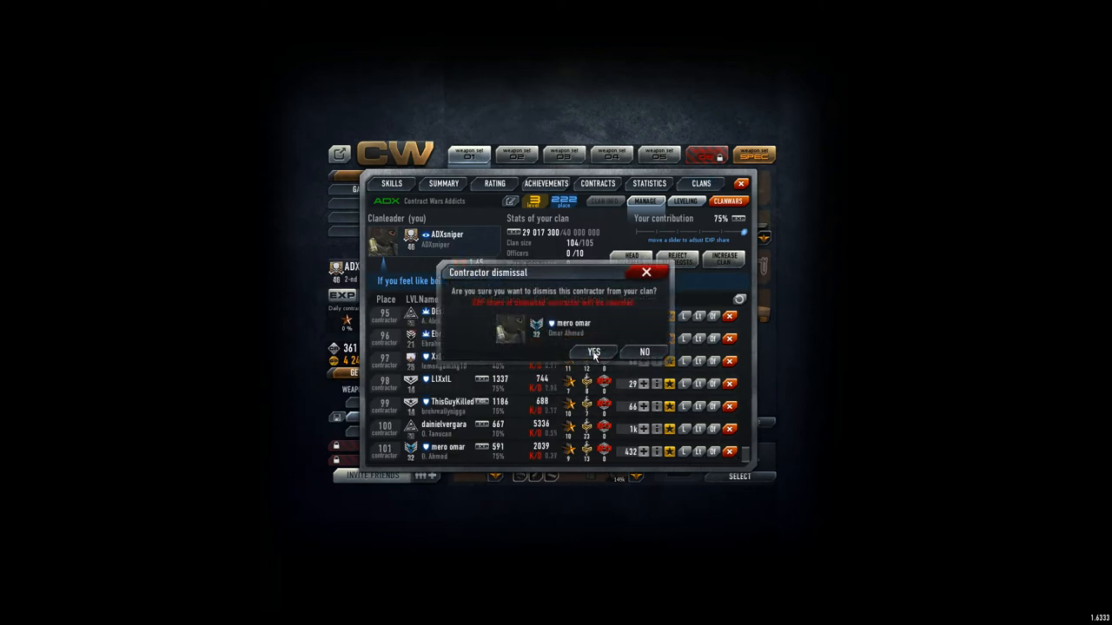
pyautogui.click(594, 351)
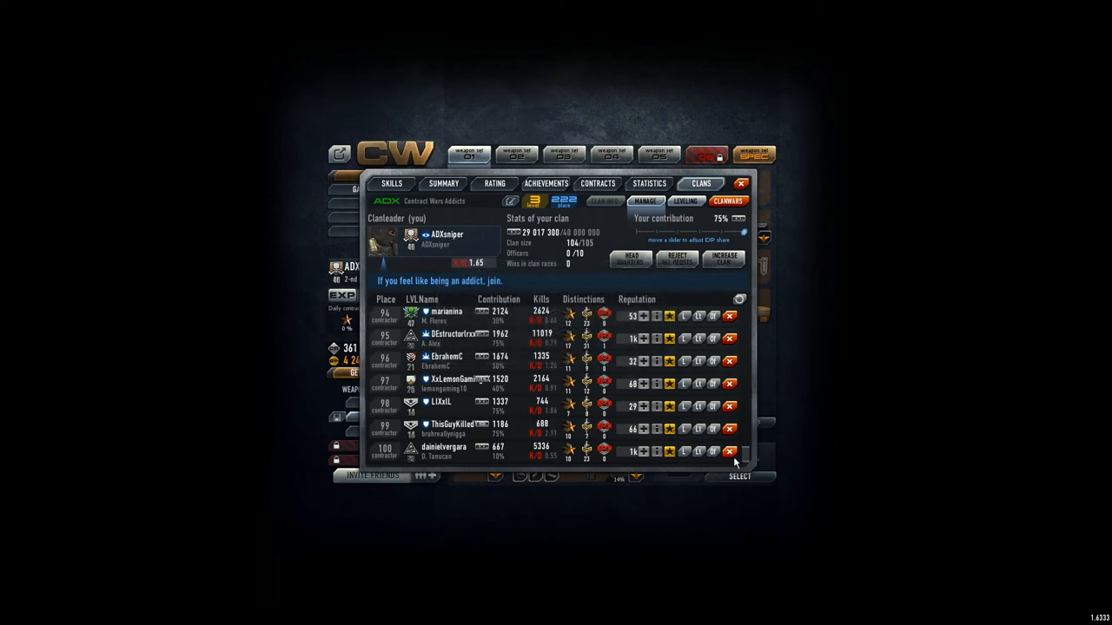
pyautogui.click(730, 451)
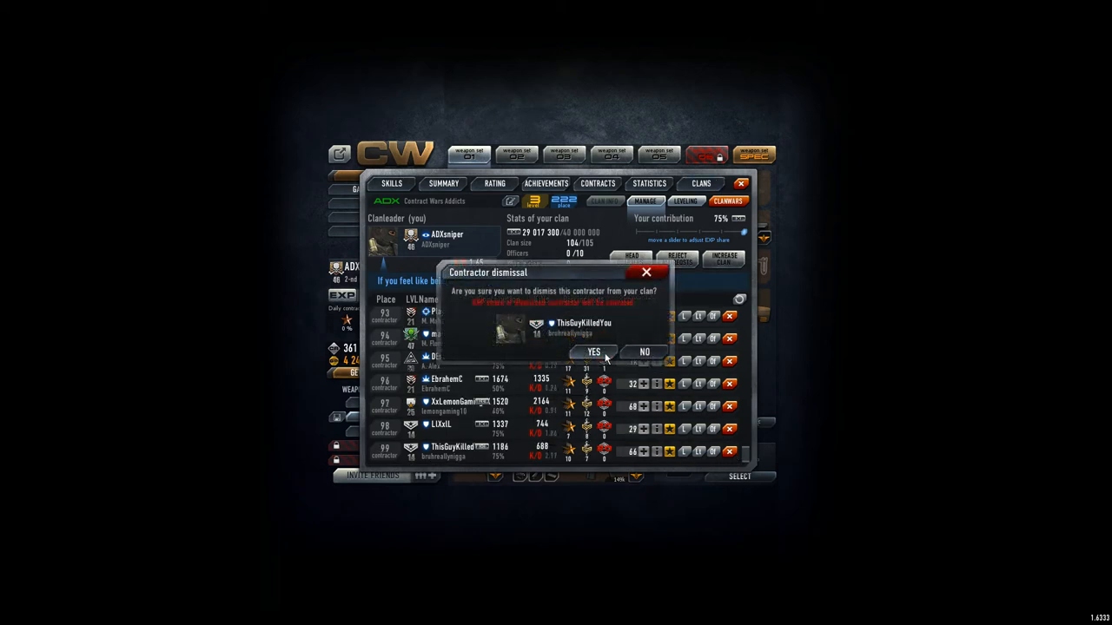
pyautogui.click(594, 351)
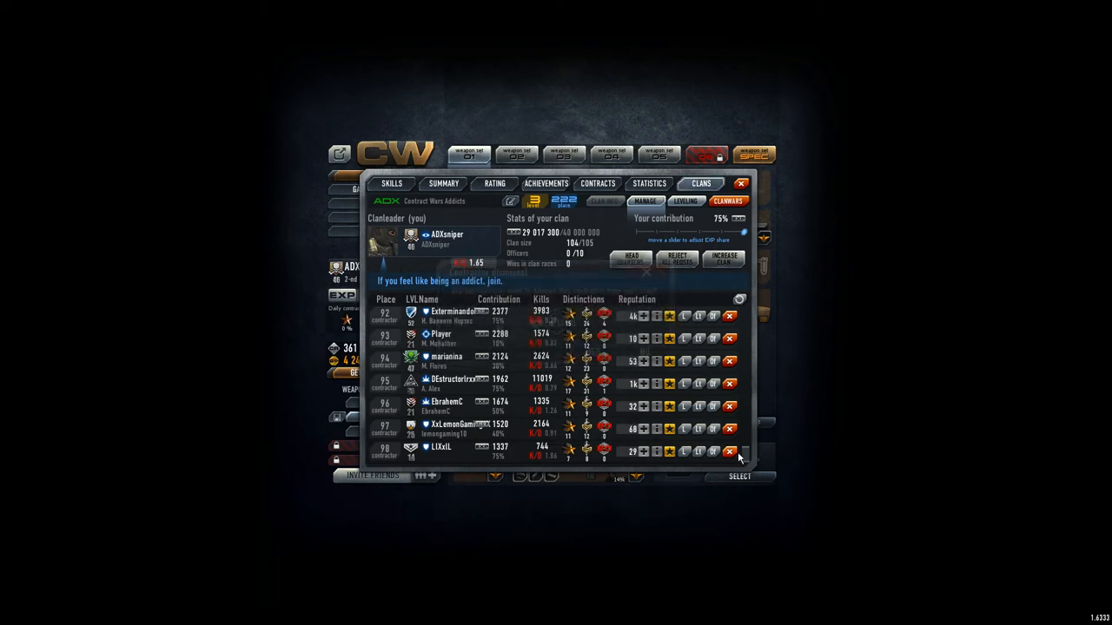
pyautogui.click(729, 452)
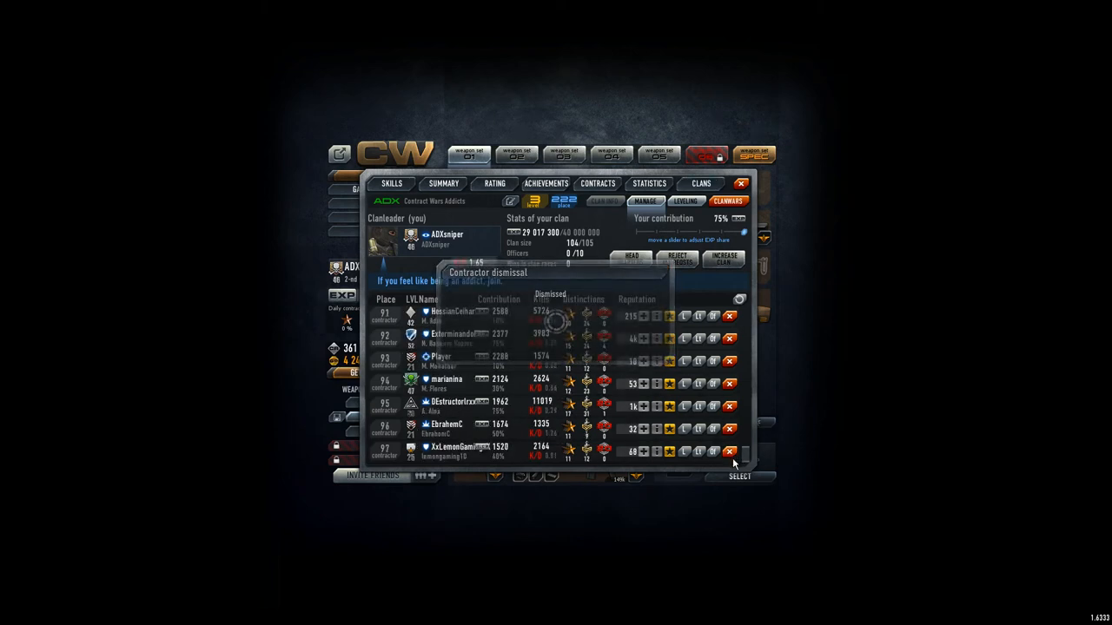
pyautogui.click(730, 452)
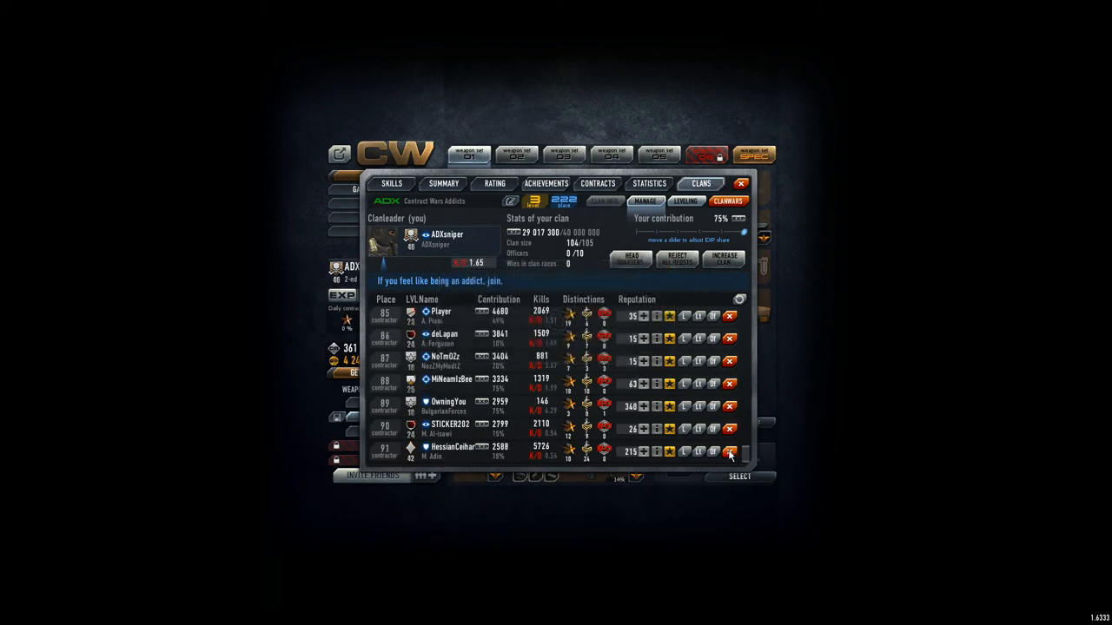
pyautogui.scroll(3)
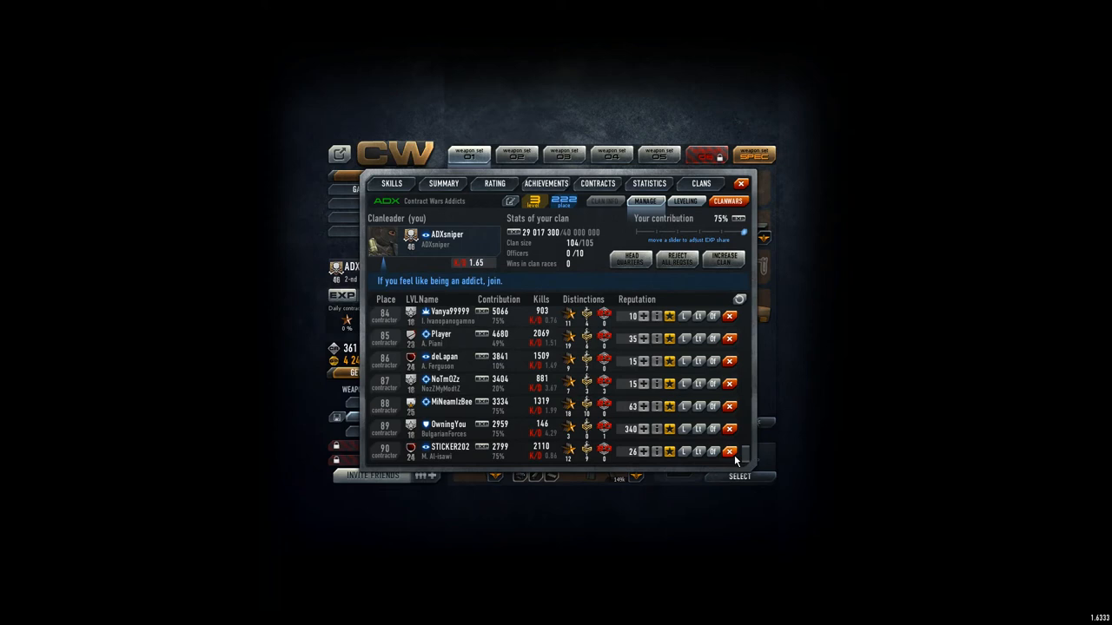
pyautogui.click(730, 451)
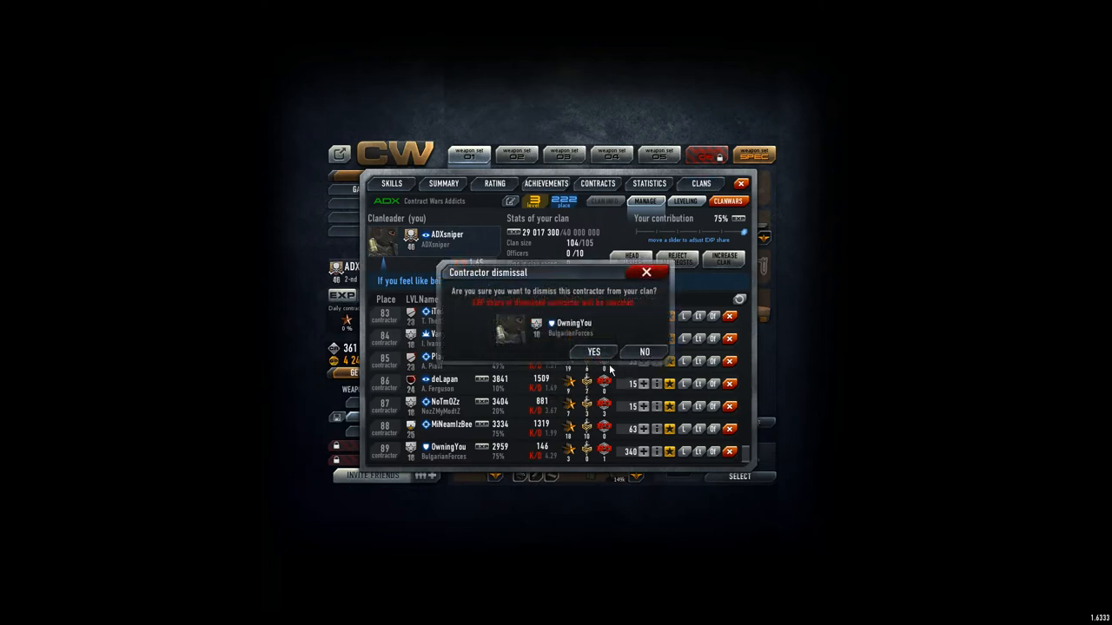
pyautogui.click(594, 351)
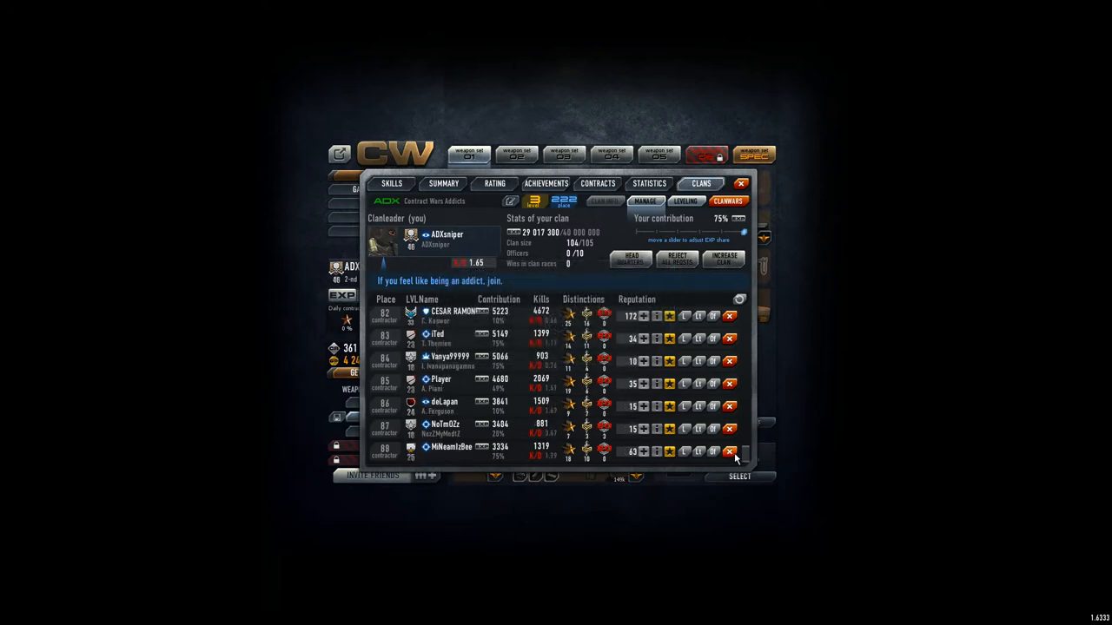
pyautogui.scroll(3)
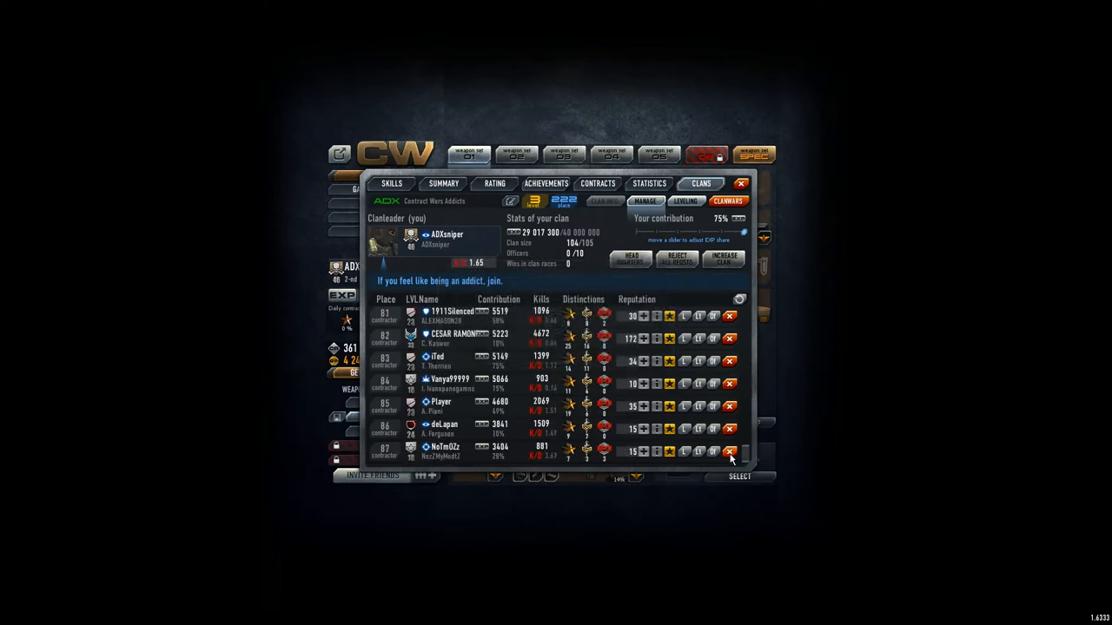
pyautogui.scroll(3)
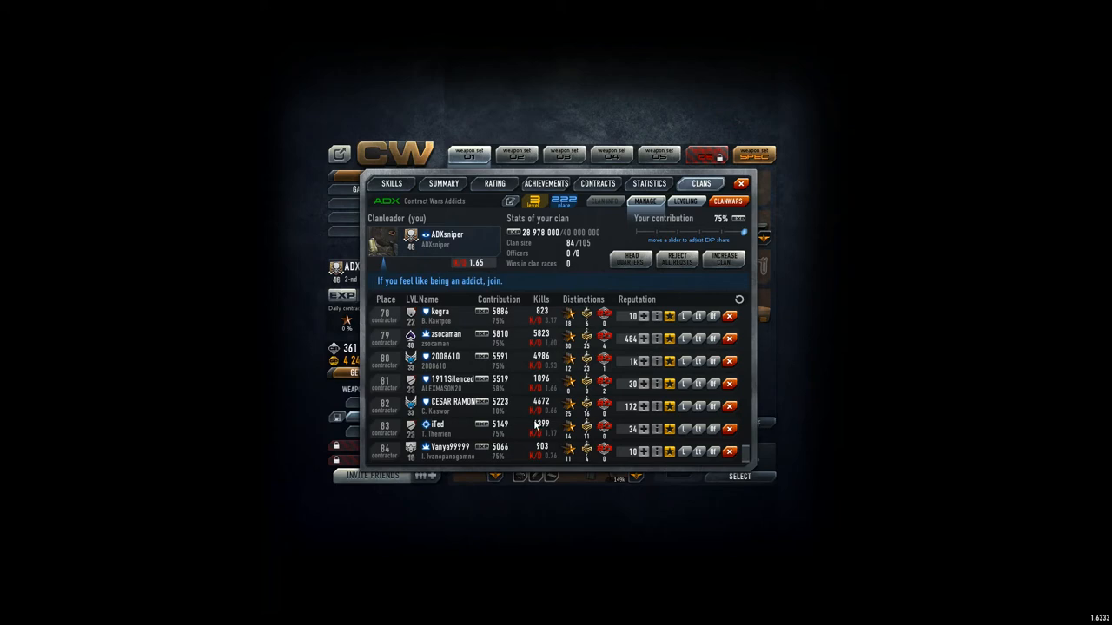
# Step: Accept all eight pending applicants from the requests list into the clan roster
pyautogui.scroll(3)
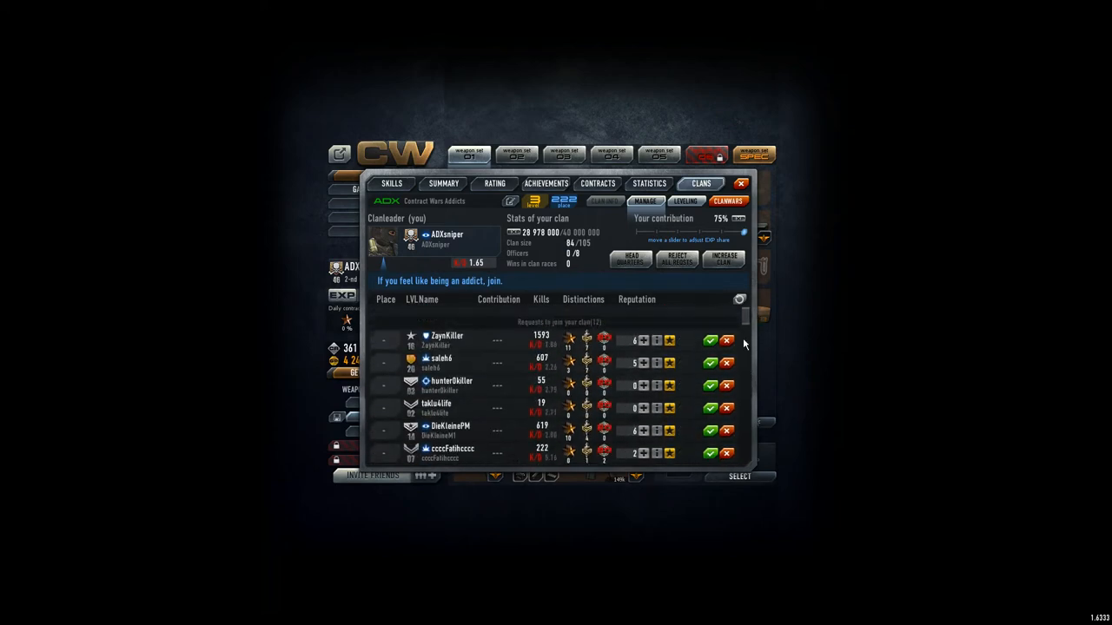
pyautogui.click(708, 338)
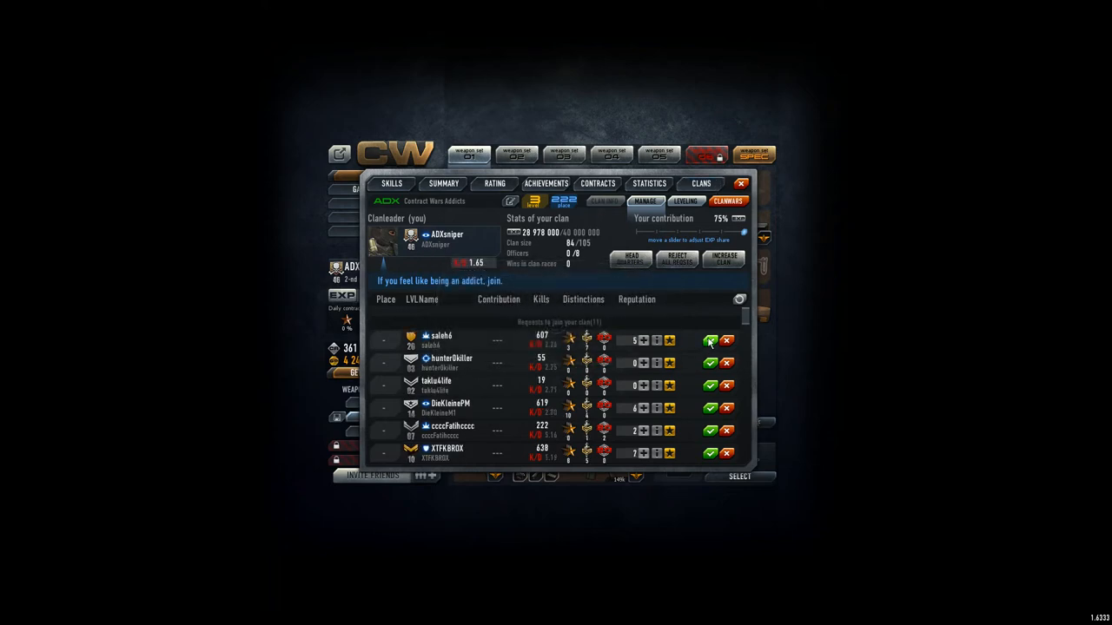
pyautogui.click(709, 339)
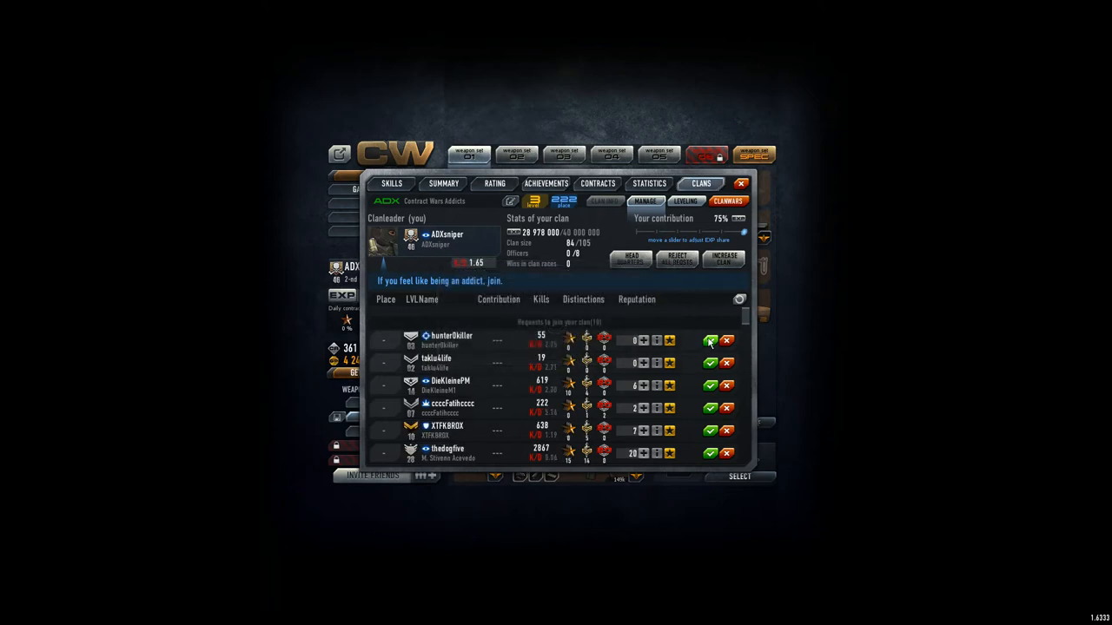
pyautogui.click(710, 339)
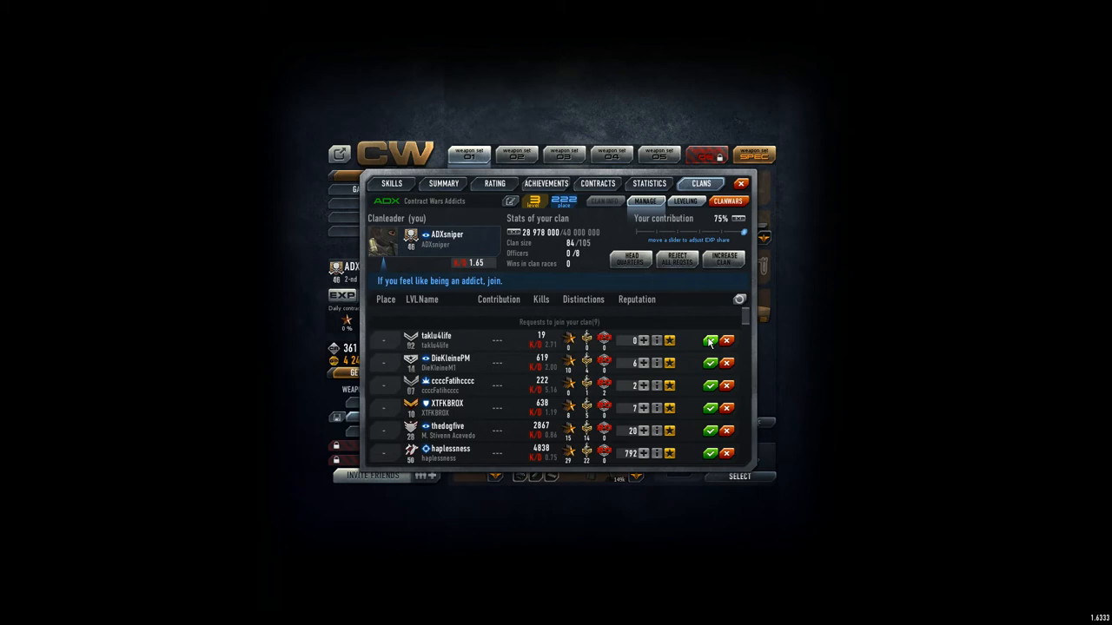
pyautogui.click(709, 338)
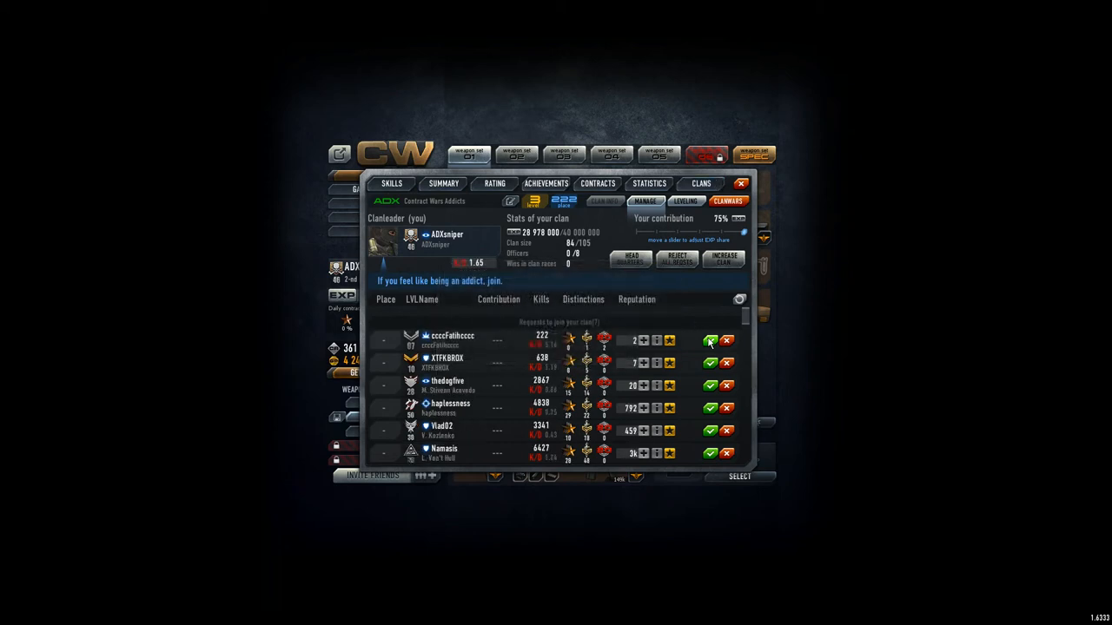
pyautogui.click(708, 339)
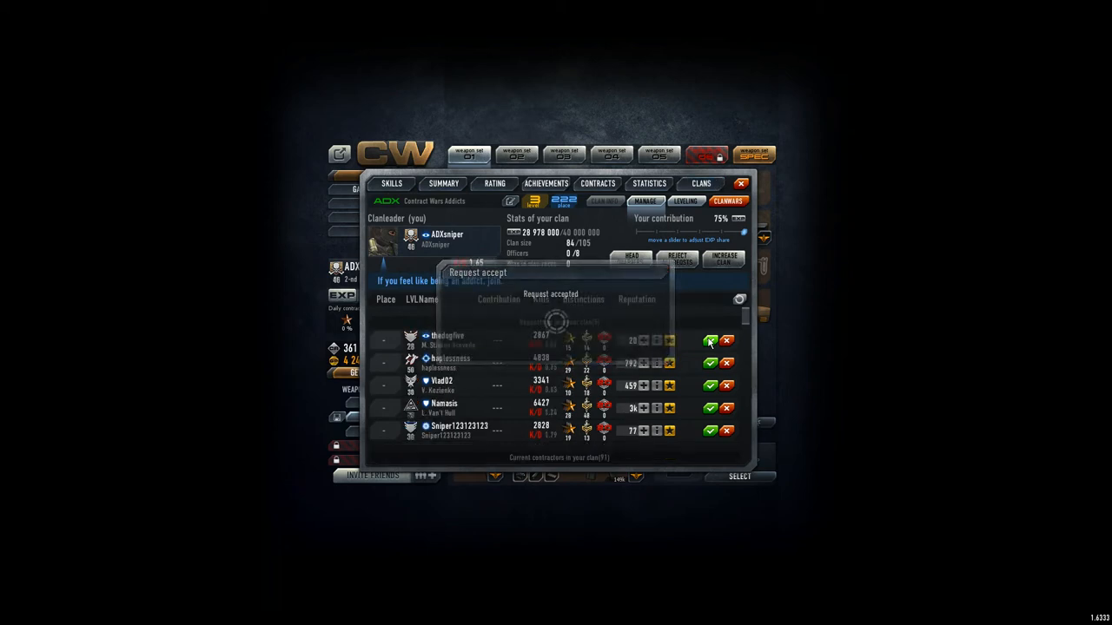
pyautogui.click(710, 341)
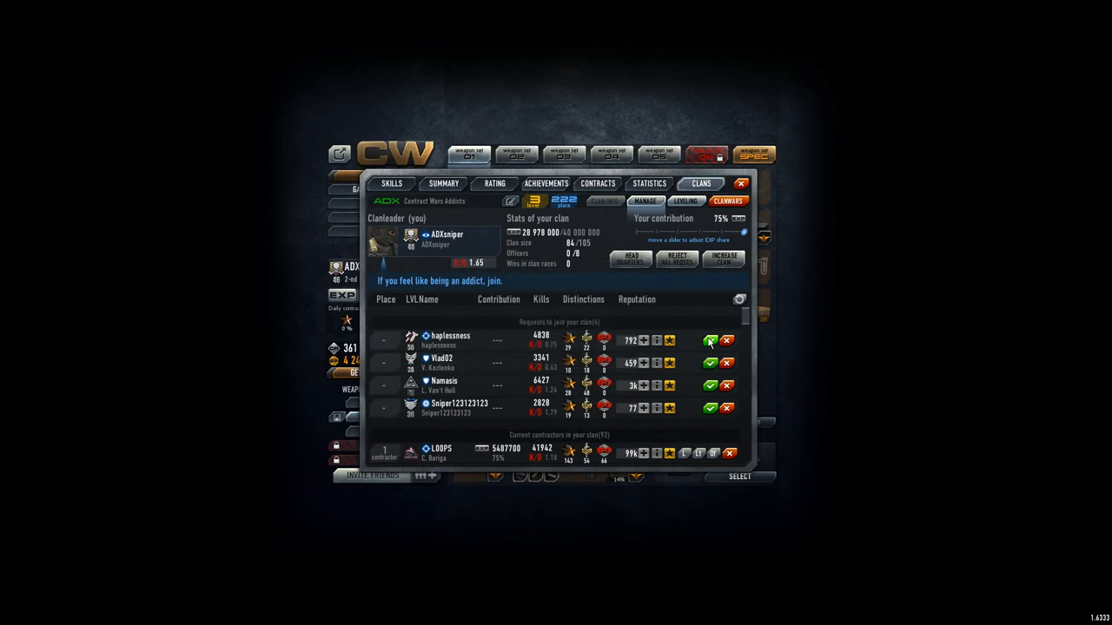
pyautogui.click(709, 341)
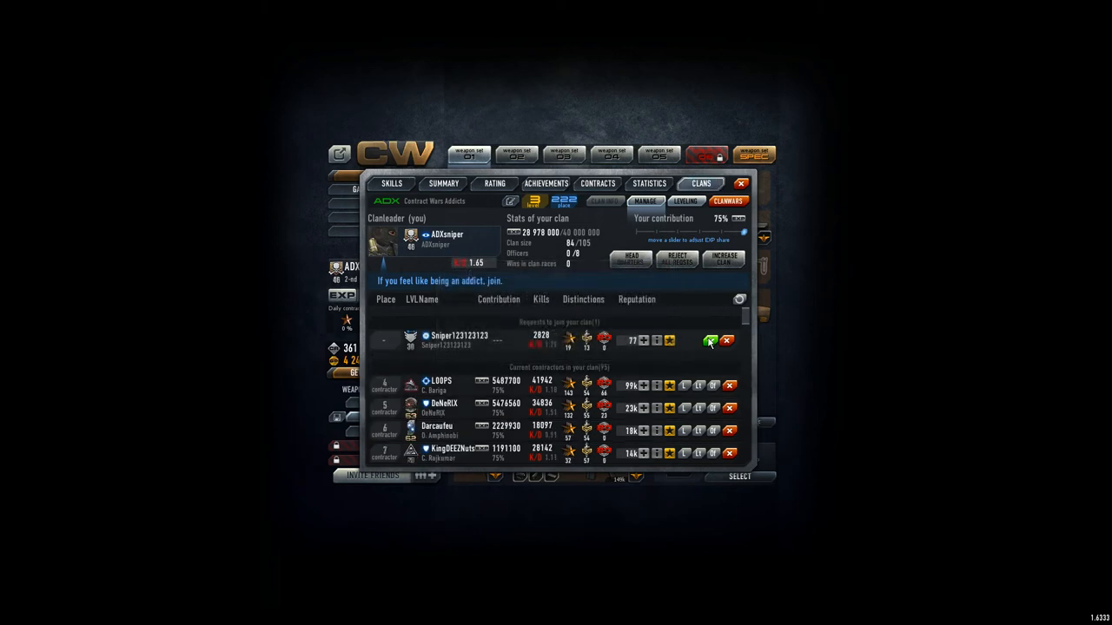
pyautogui.click(710, 339)
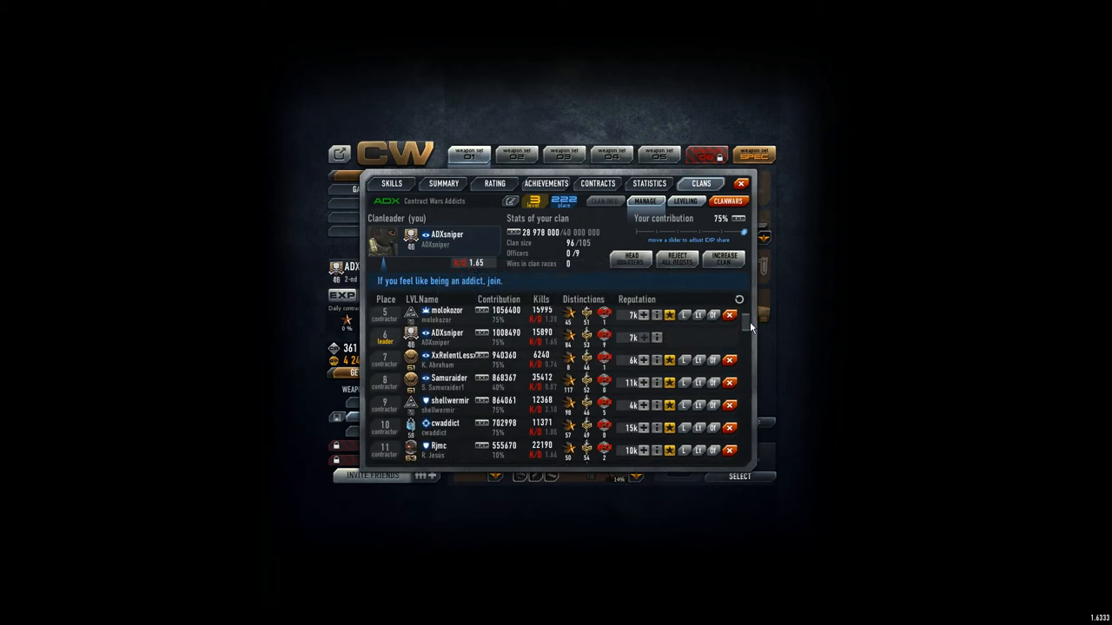
# Step: Scroll down the roster to the newly accepted zero-contribution members around places 90–96
pyautogui.scroll(-3)
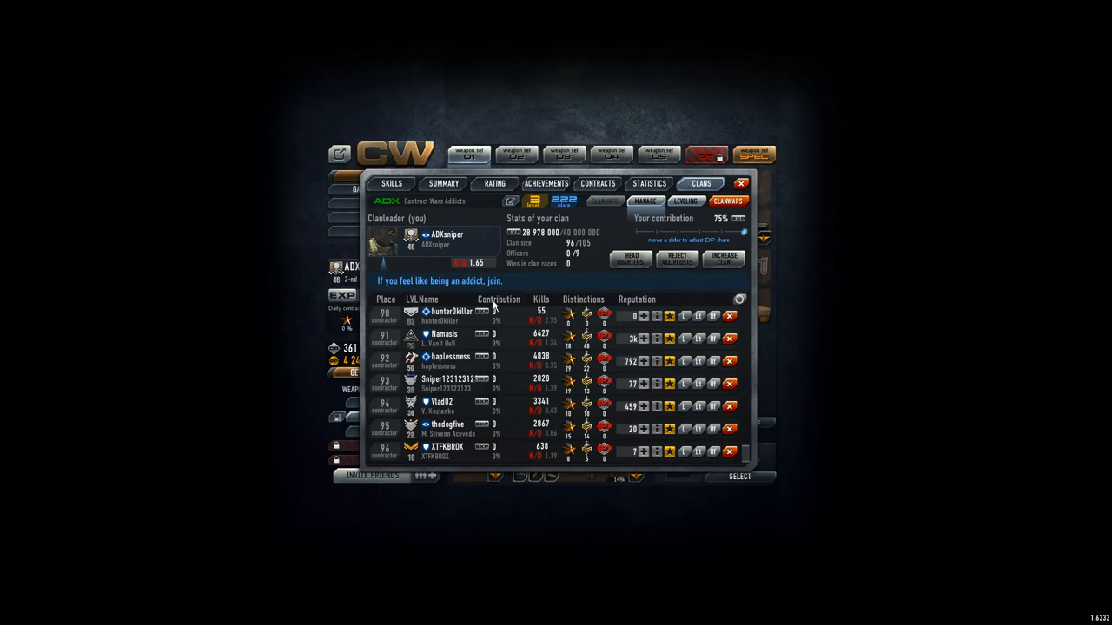
pyautogui.moveTo(504, 379)
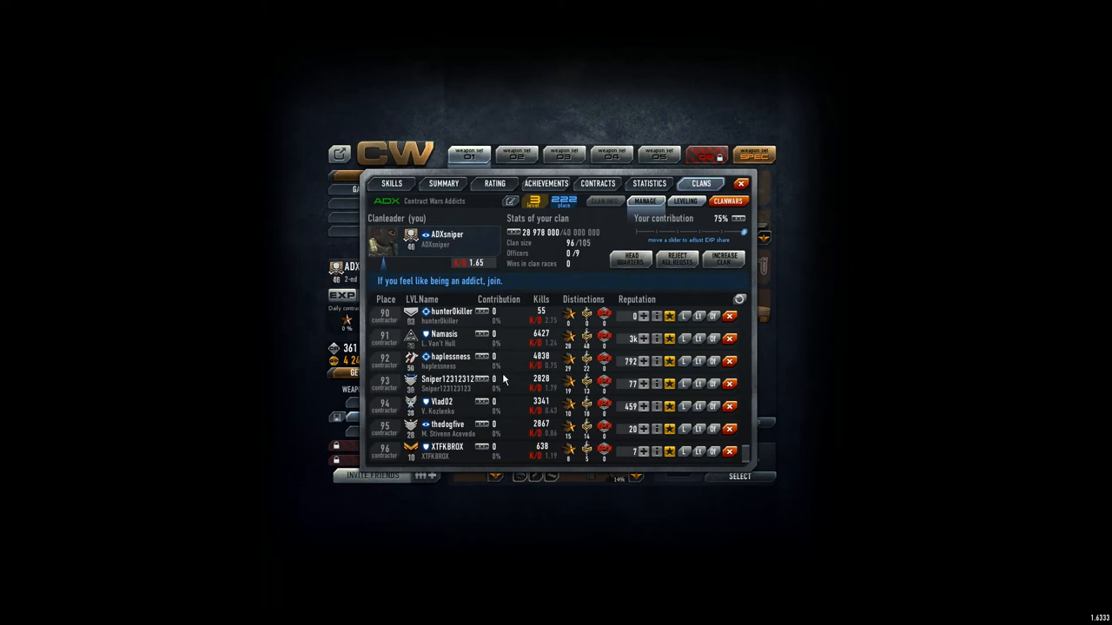
pyautogui.moveTo(503, 386)
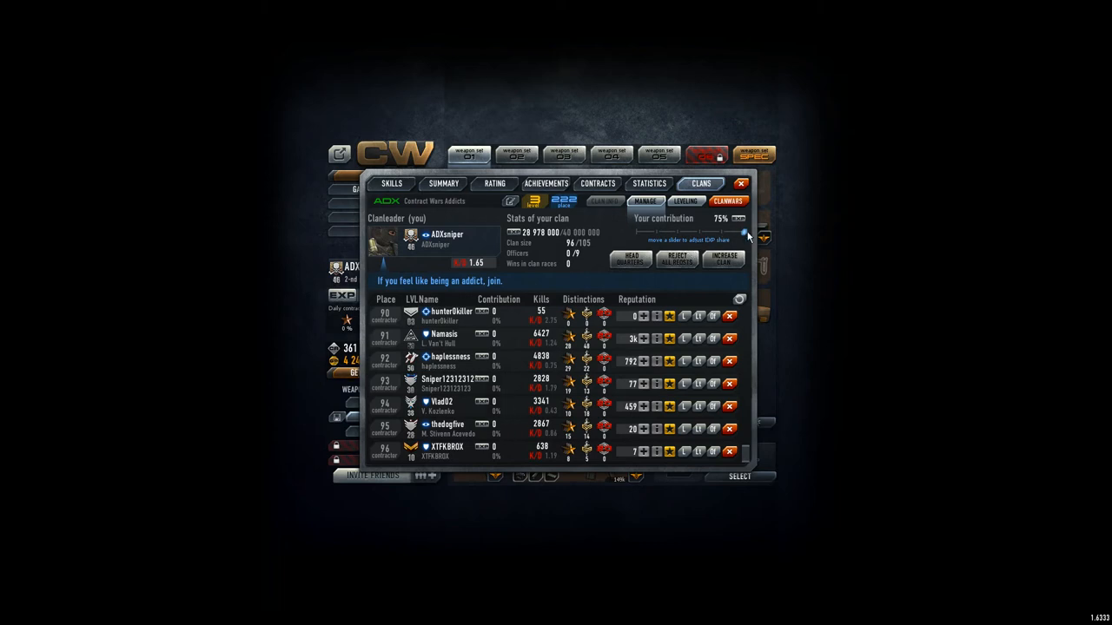
pyautogui.moveTo(744, 450)
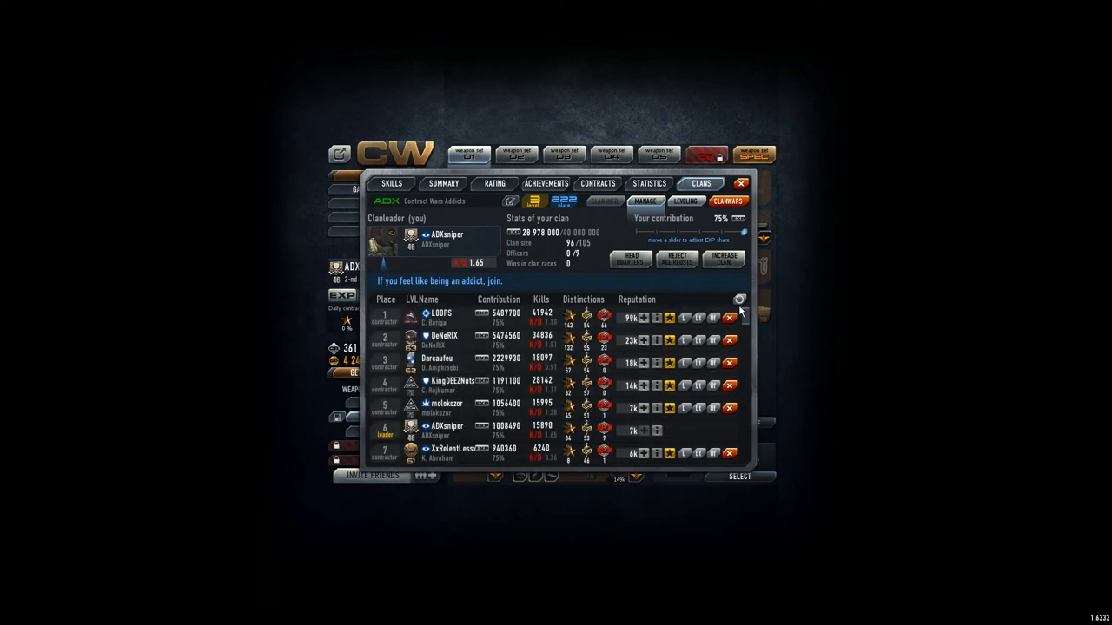
pyautogui.moveTo(497, 311)
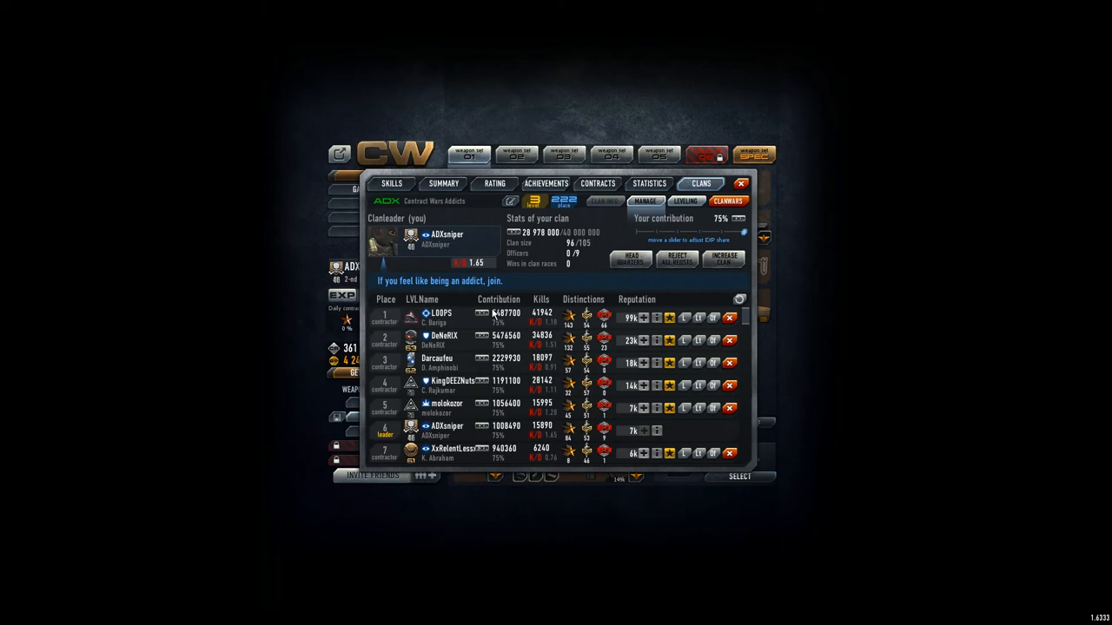
pyautogui.moveTo(406, 374)
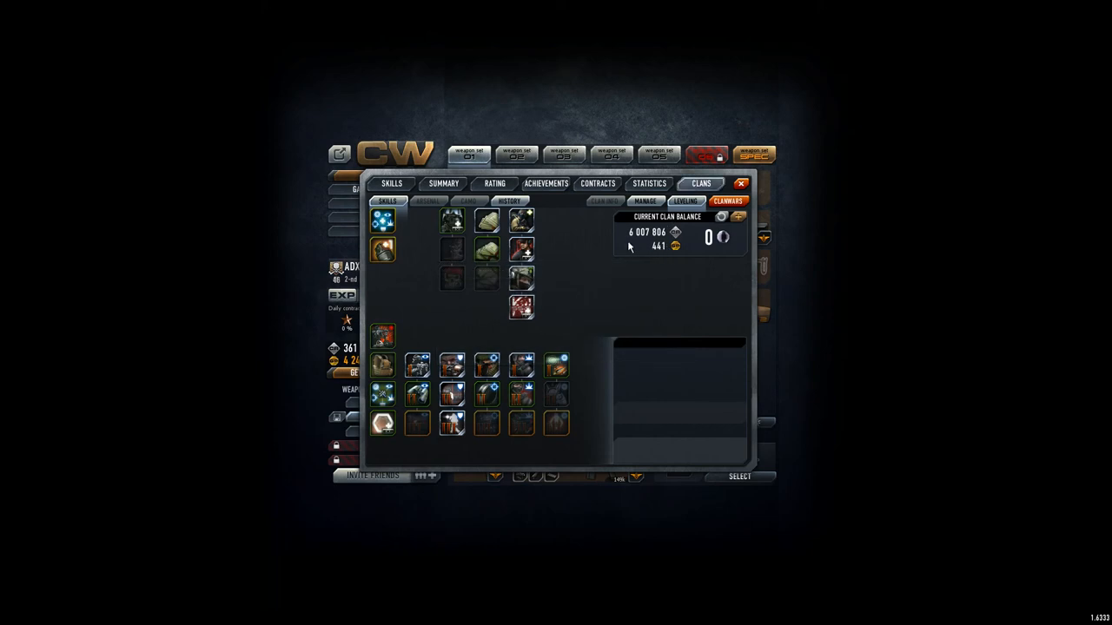
# Step: Show Gunsmith specialization I details with its 7,000,000 unlock cost against the 6,007,806 balance
pyautogui.click(556, 365)
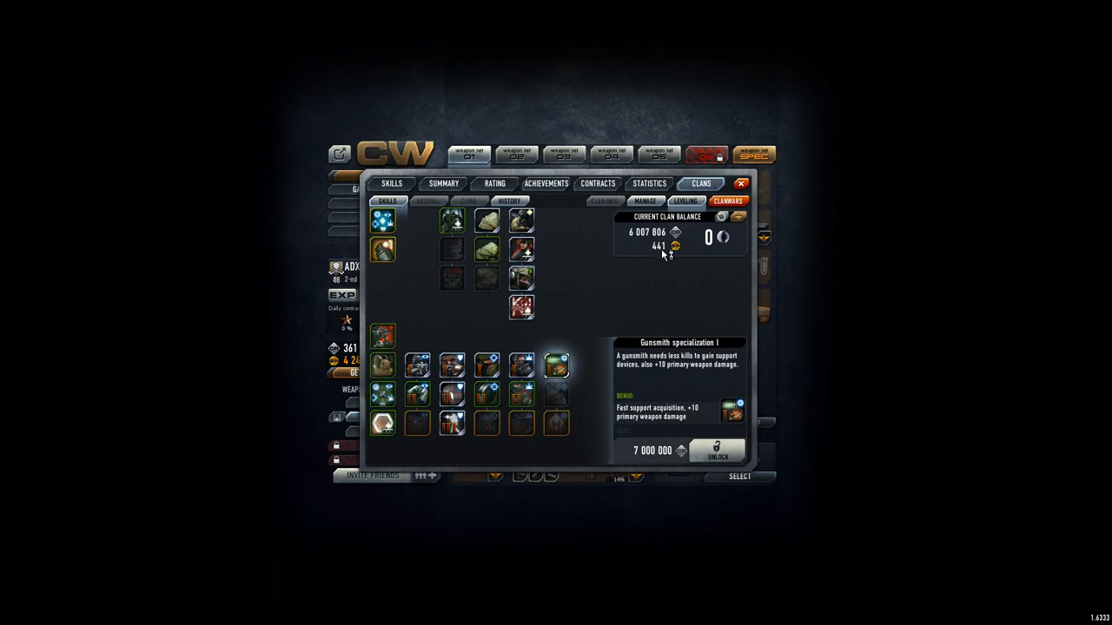
pyautogui.moveTo(669, 254)
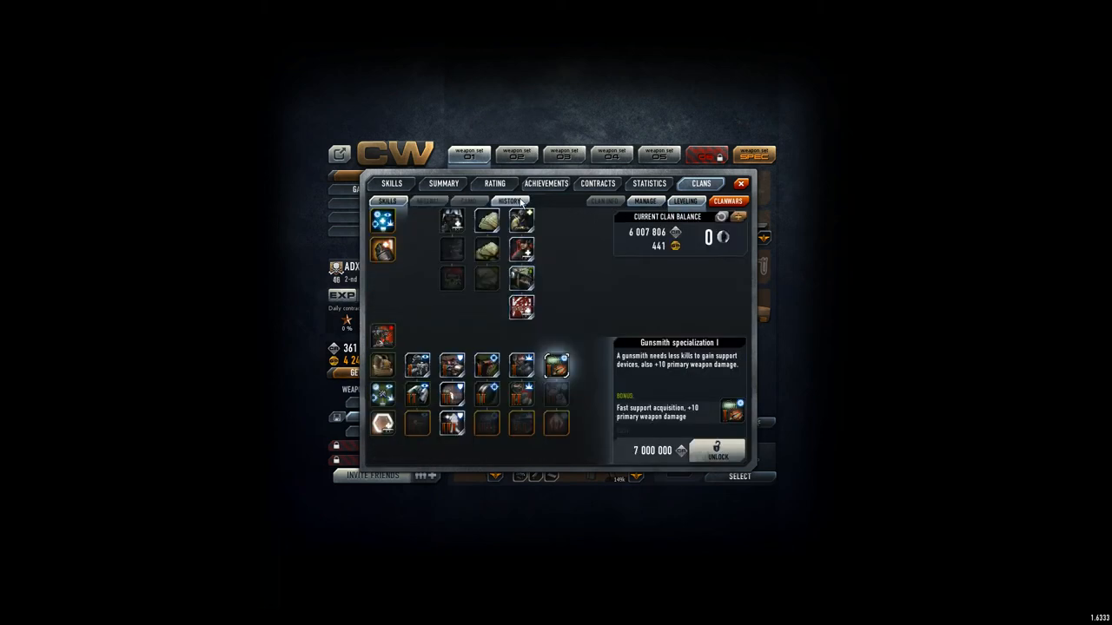
# Step: Review the clan's donation history and return to the skill tree
pyautogui.click(509, 201)
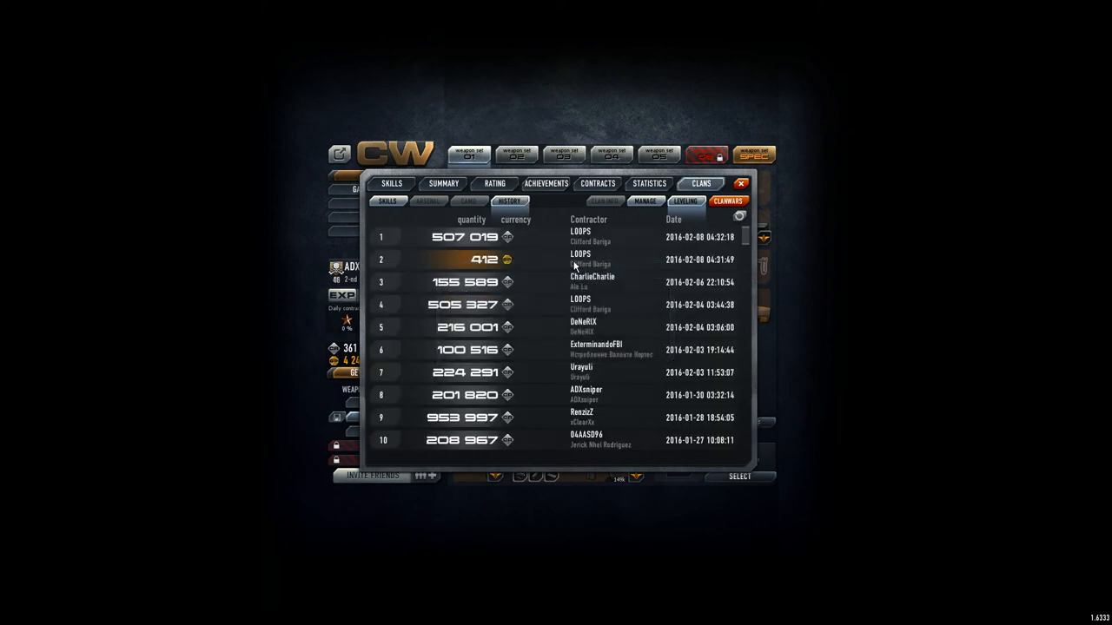
pyautogui.moveTo(598, 270)
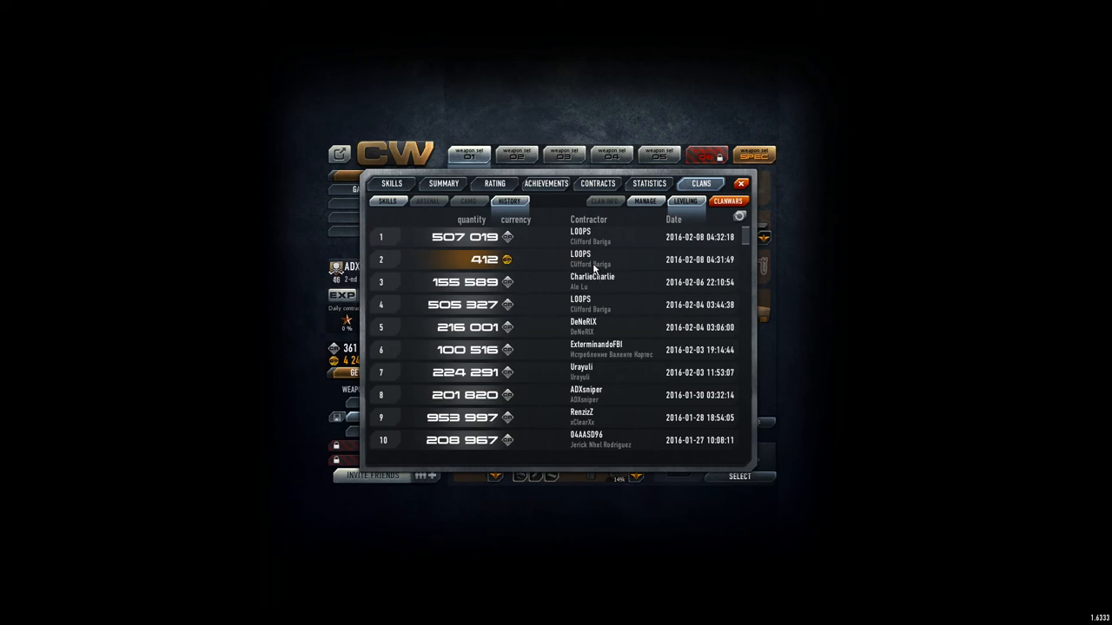
pyautogui.click(728, 202)
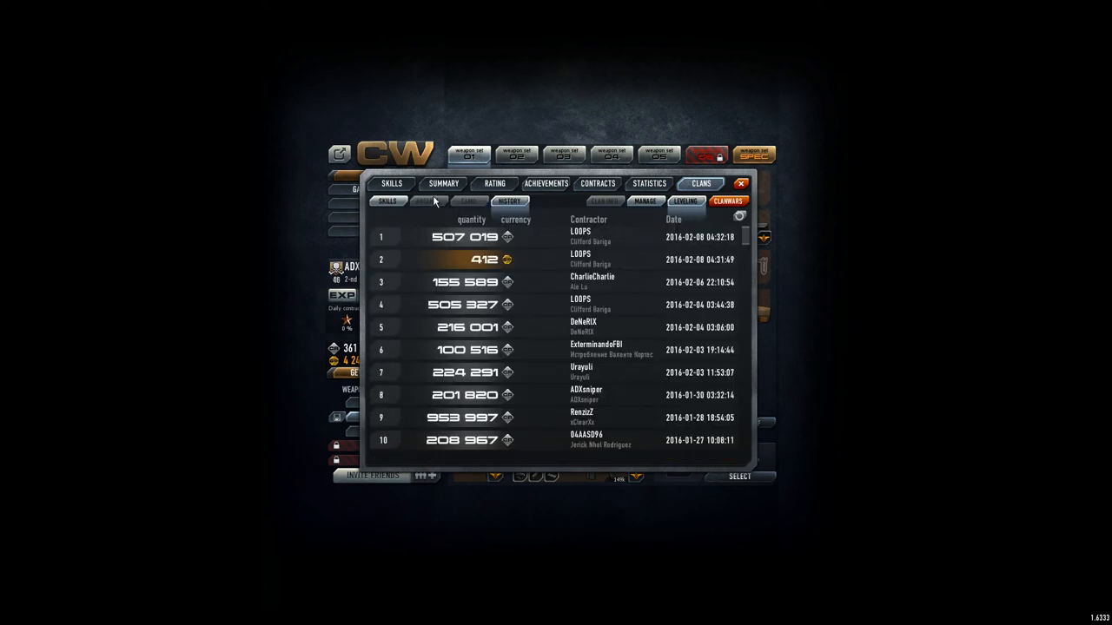
pyautogui.click(385, 202)
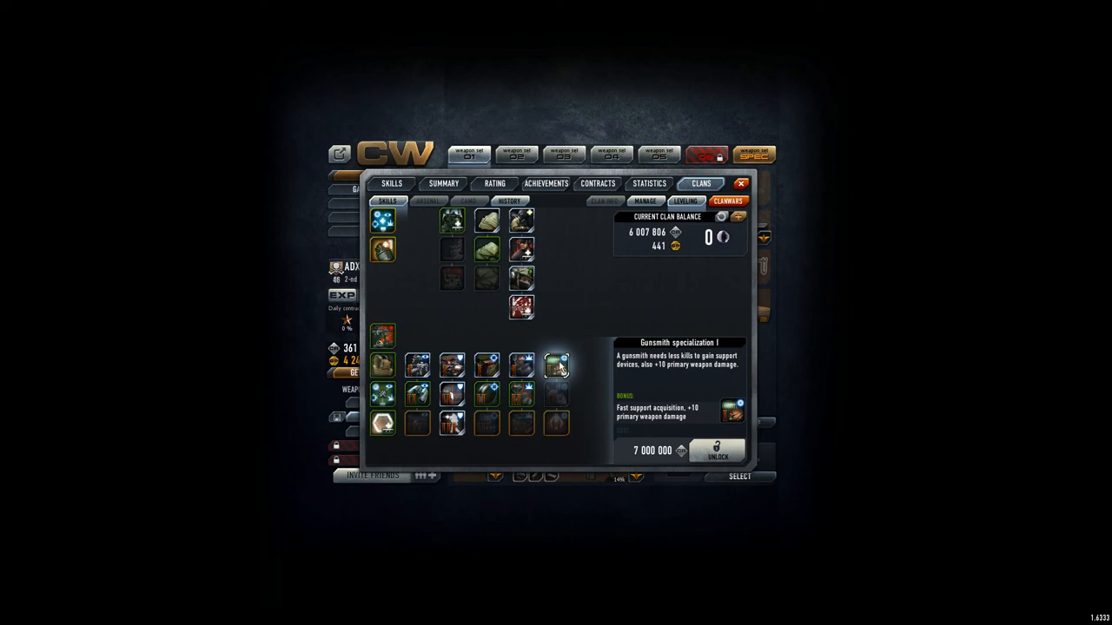
# Step: Show details of Destroyer specialization II and Customer bonus II with its 20,000,000 unlock cost
pyautogui.click(556, 392)
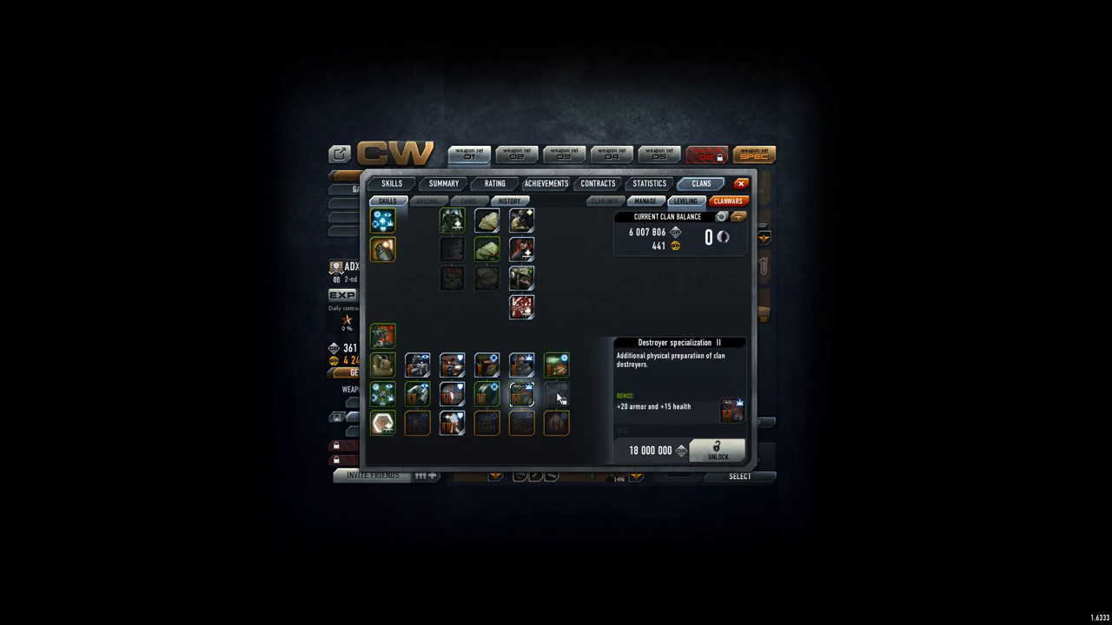
pyautogui.click(486, 251)
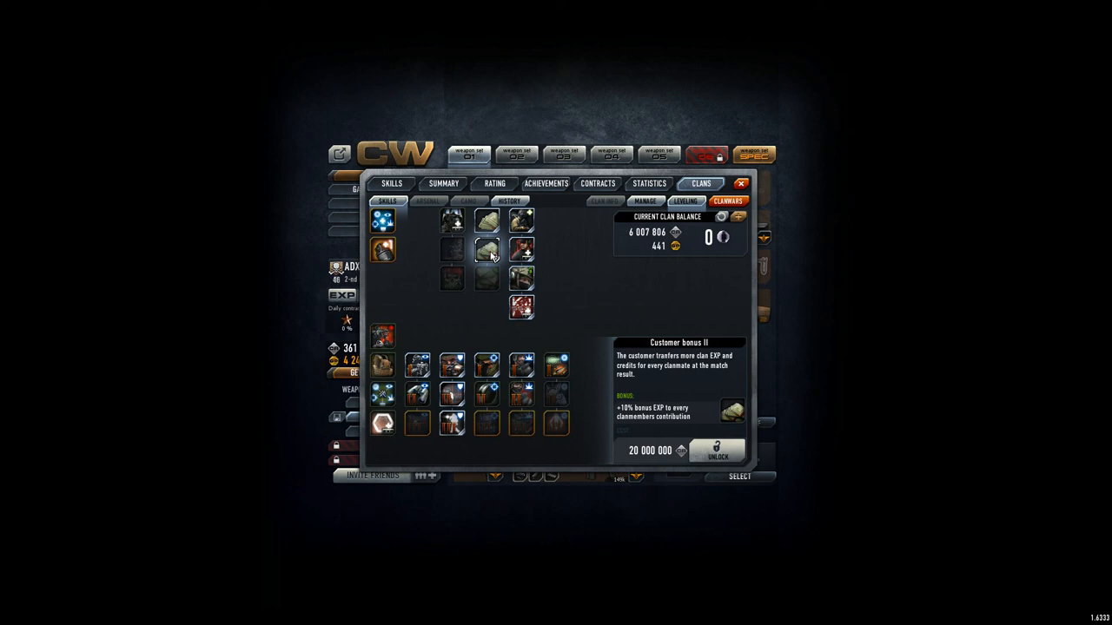